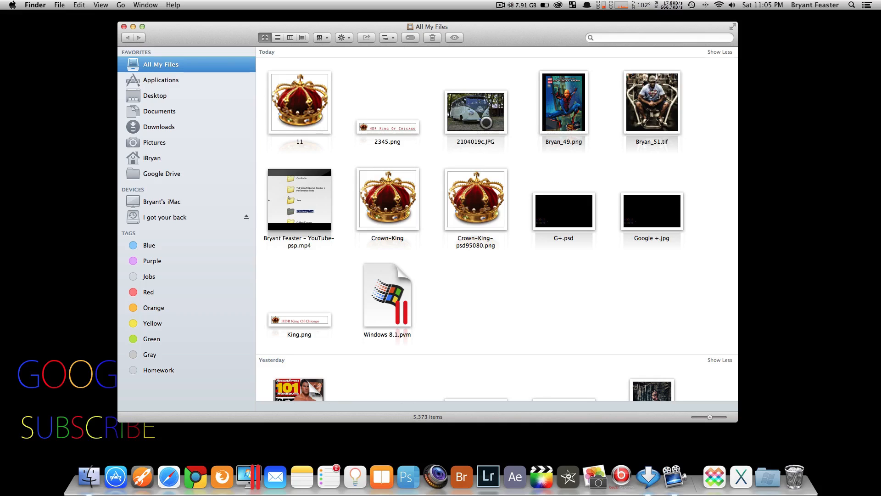
- Select the 2104019c.JPG bus photo in All My Files
left_click(475, 111)
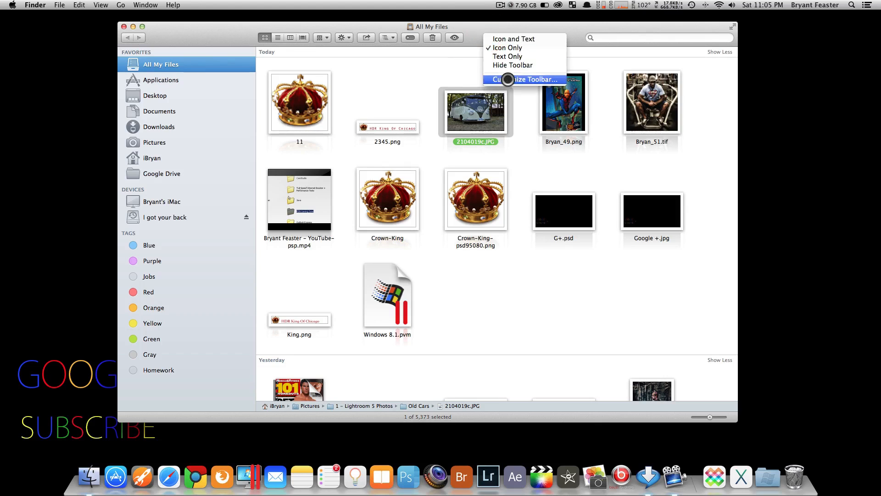
- Customize the toolbar to include the Quick Look button
left_click(524, 79)
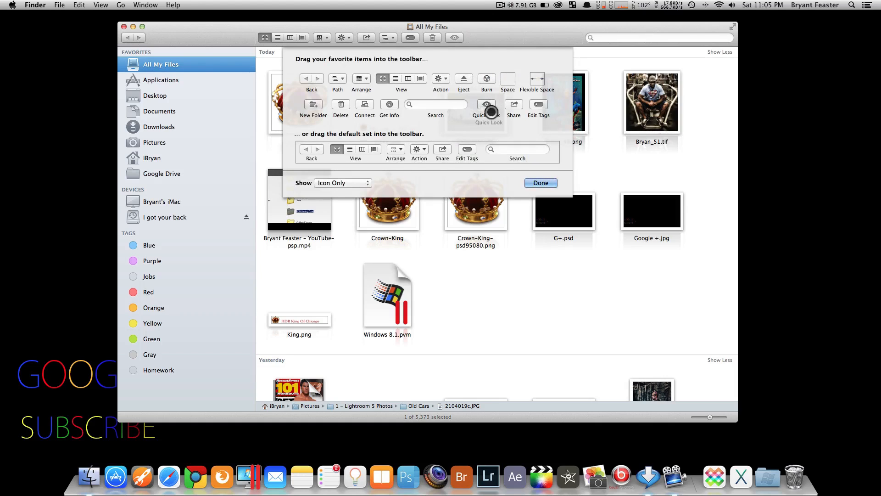
left_click(540, 183)
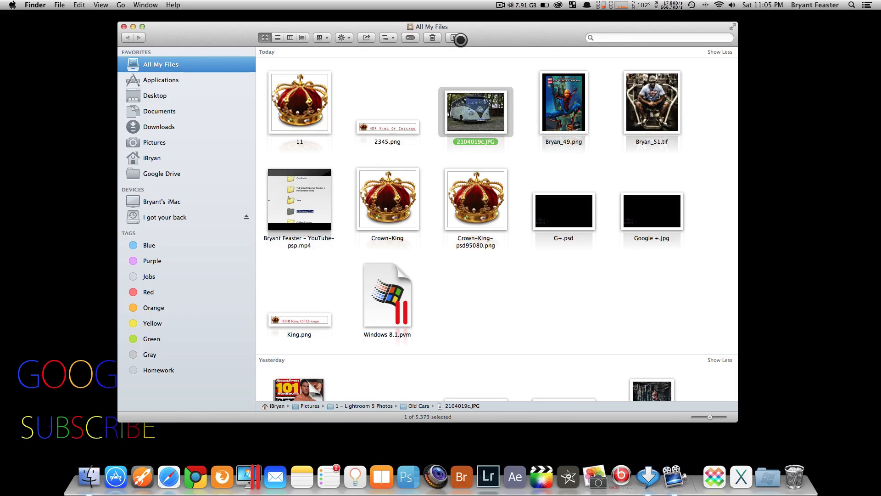
- Add the 2104019c.JPG bus photo to iPhoto as its latest import
left_click(456, 38)
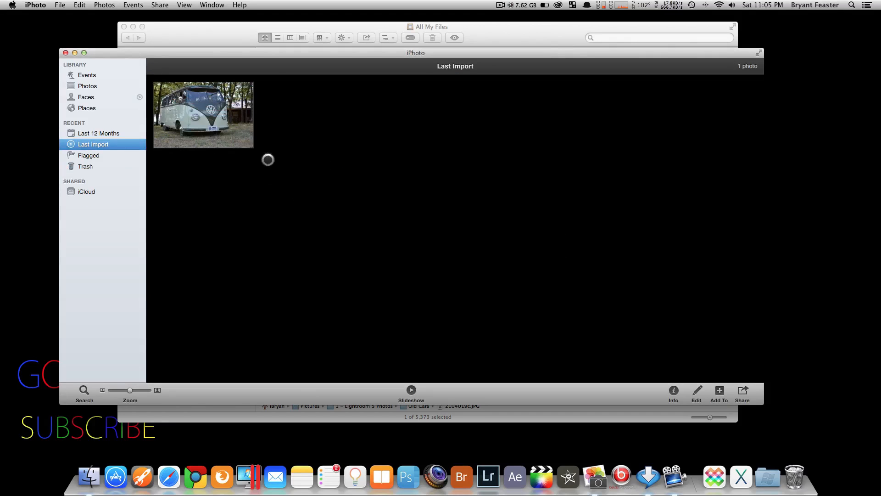
double_click(203, 115)
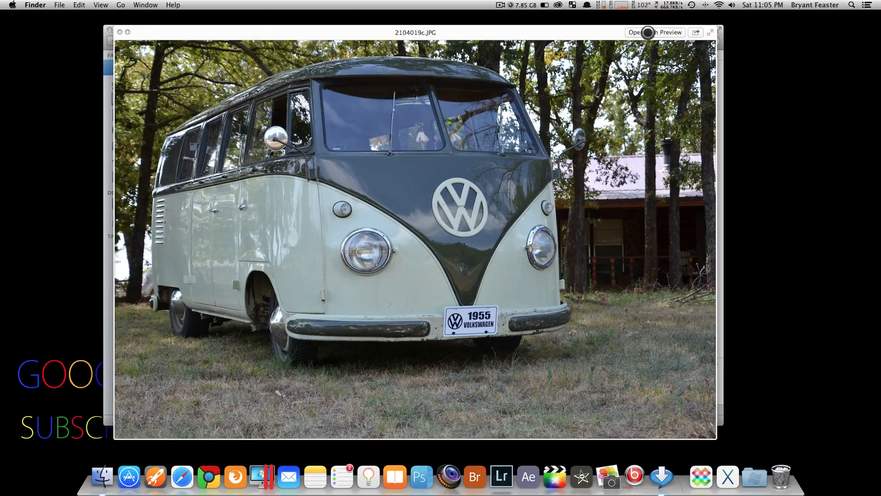
- Show the Quick Look Open With list for the bus photo, including Preview and iPhoto
left_click(672, 32)
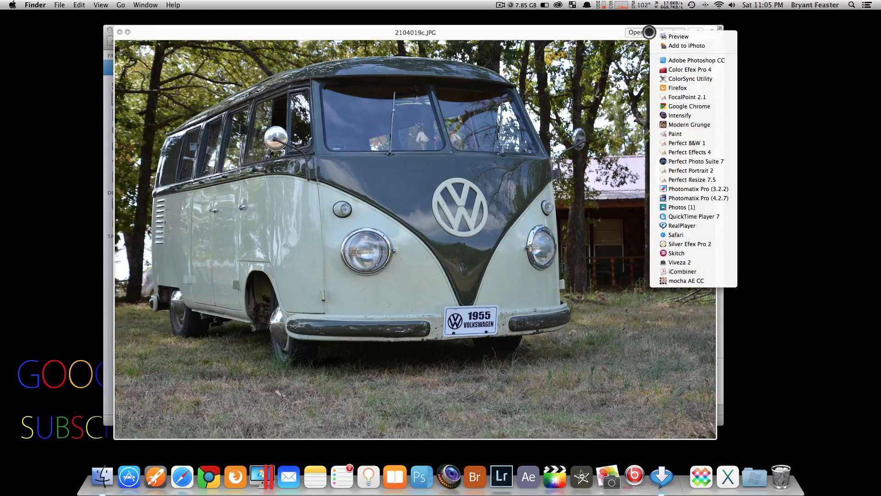
mouse_move(679, 116)
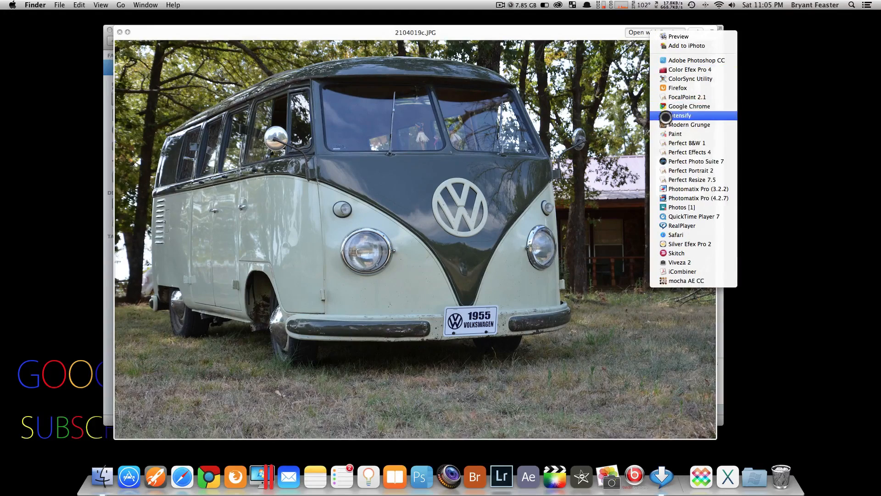
mouse_move(689, 97)
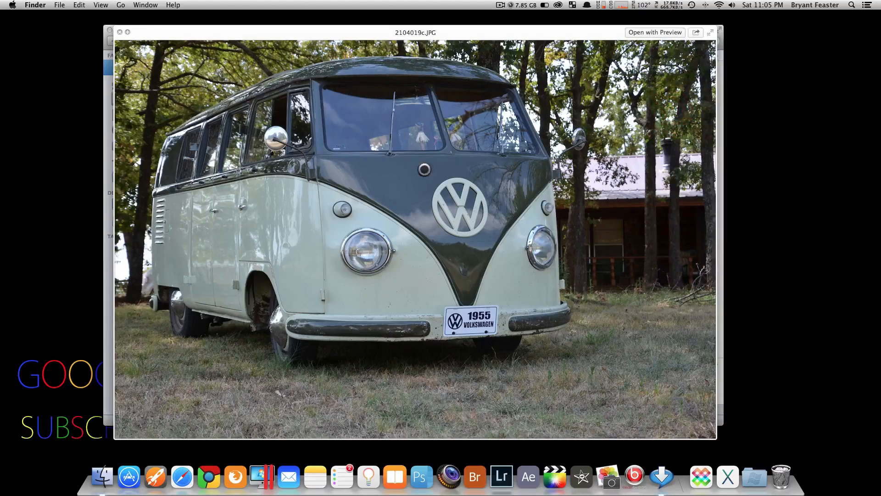
- Close Quick Look, view the Applications folder, then go back to All My Files
left_click(120, 32)
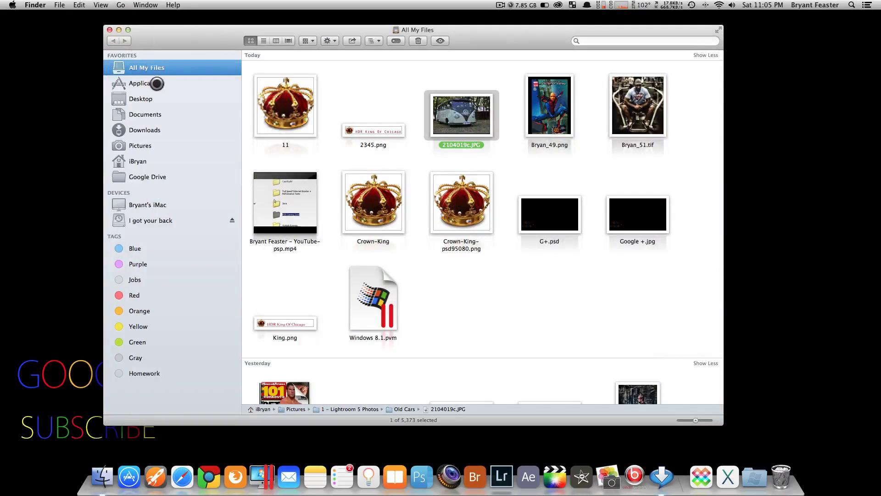
left_click(148, 83)
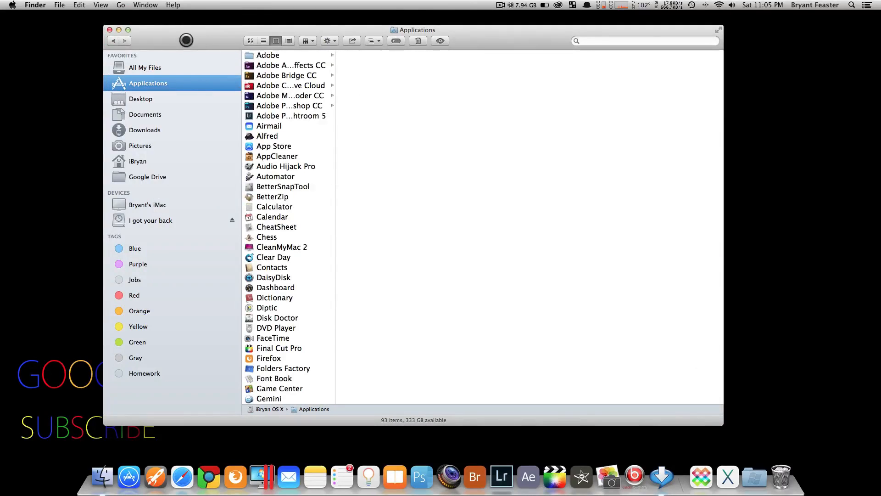
left_click(147, 68)
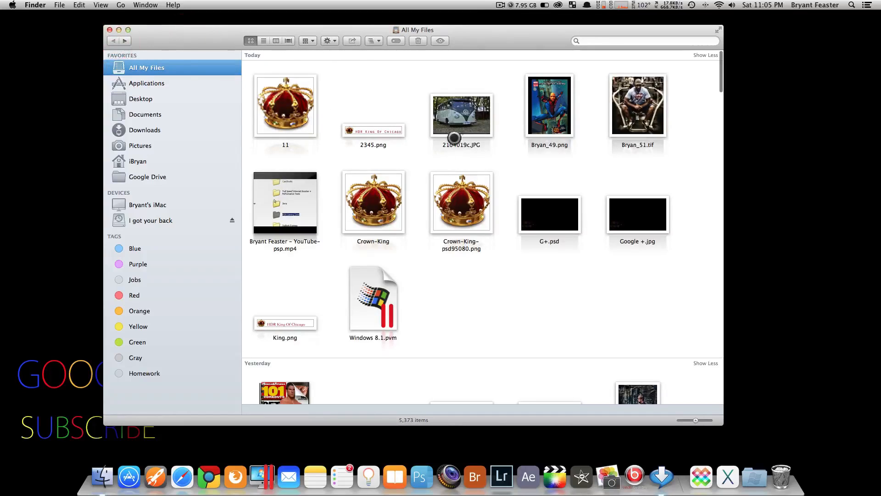
left_click(461, 115)
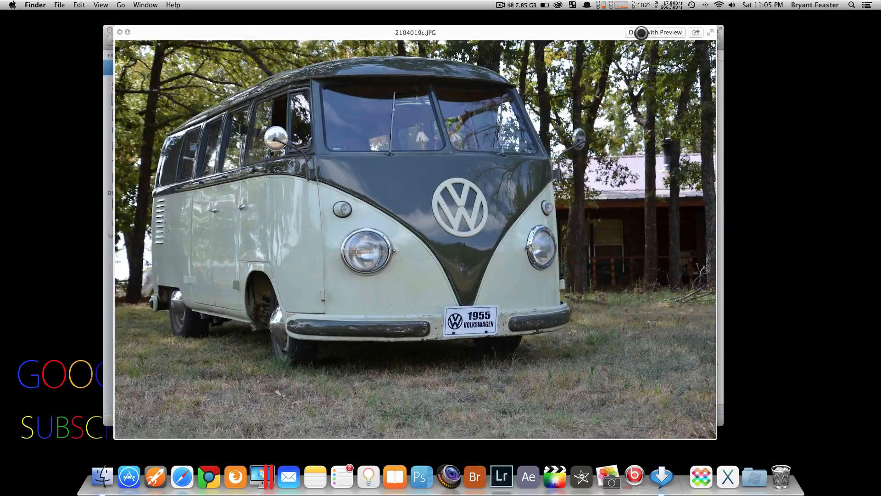
left_click(653, 32)
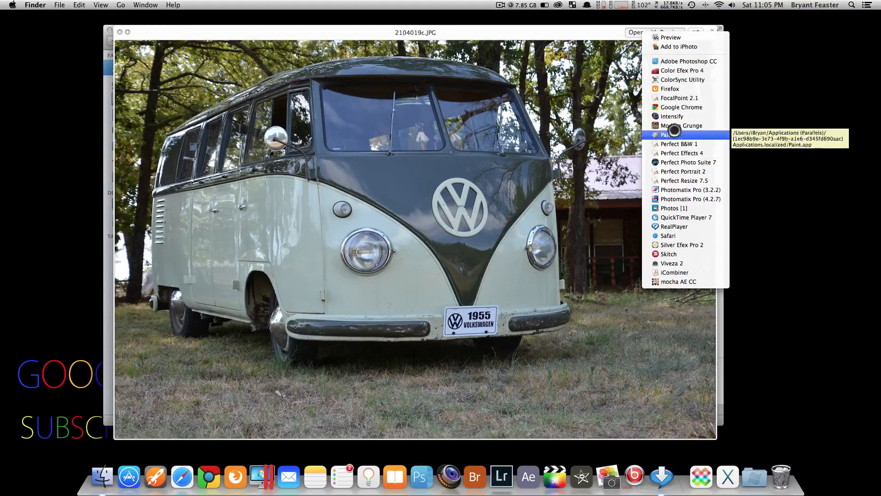
mouse_move(679, 97)
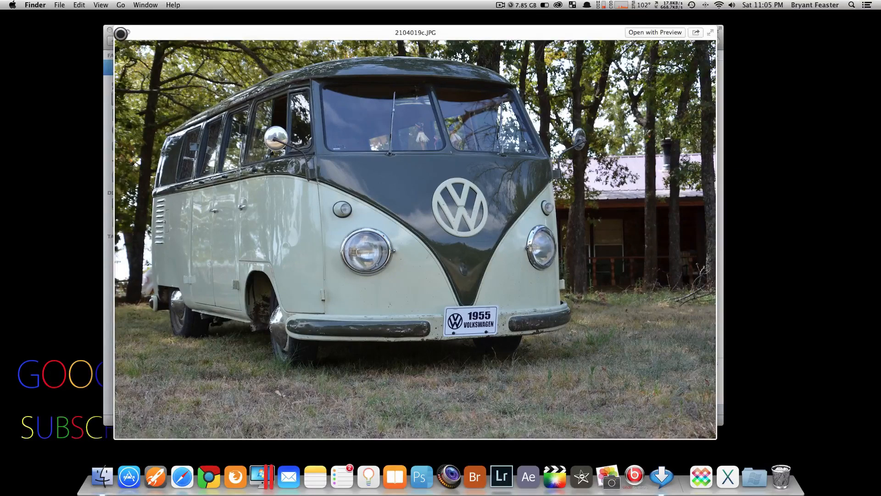
left_click(120, 33)
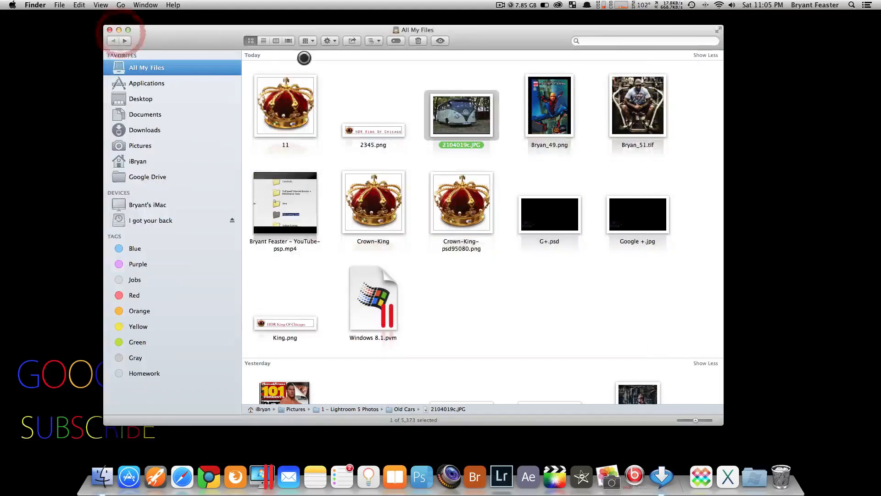